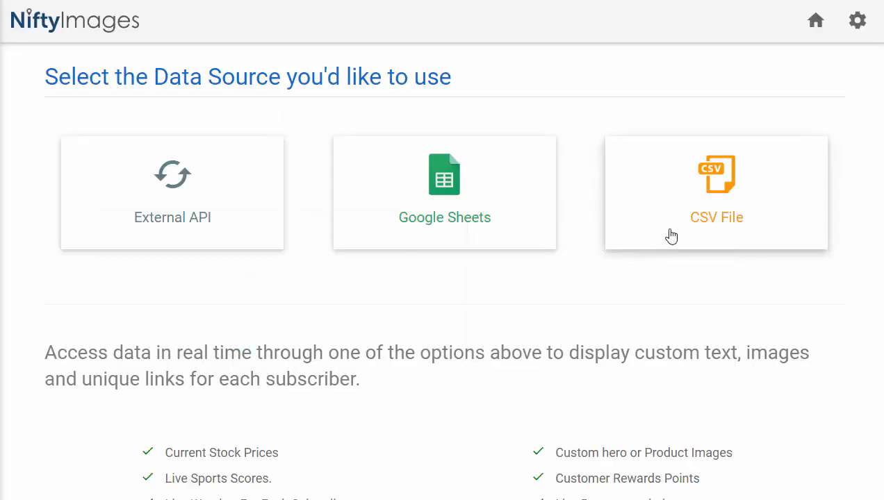
# Step: Choose CSV File as the data source type
pyautogui.click(717, 191)
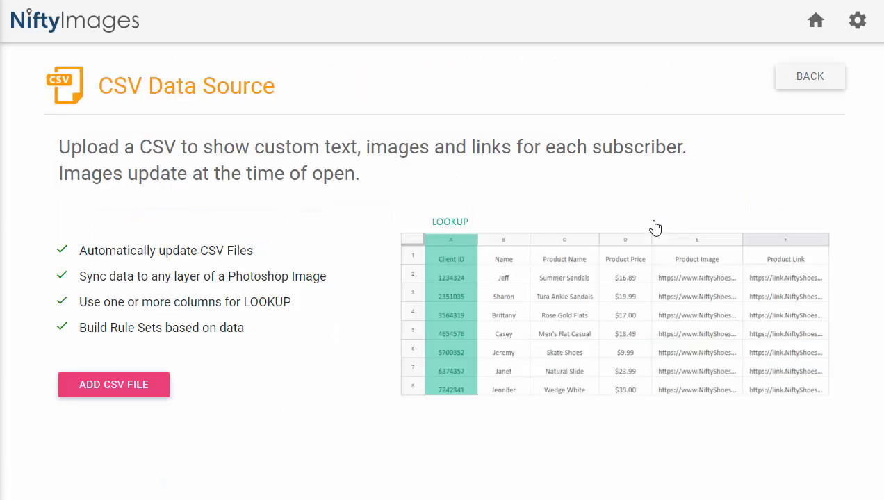
pyautogui.moveTo(690, 377)
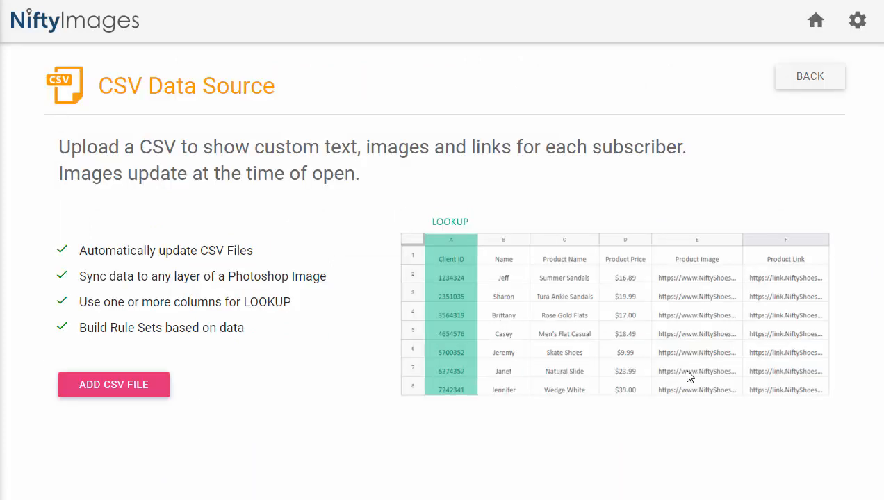
pyautogui.moveTo(739, 381)
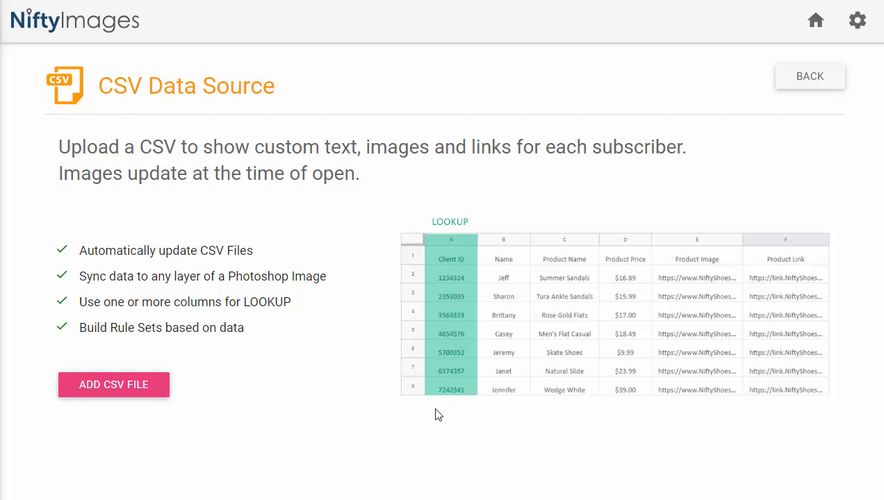
pyautogui.moveTo(461, 414)
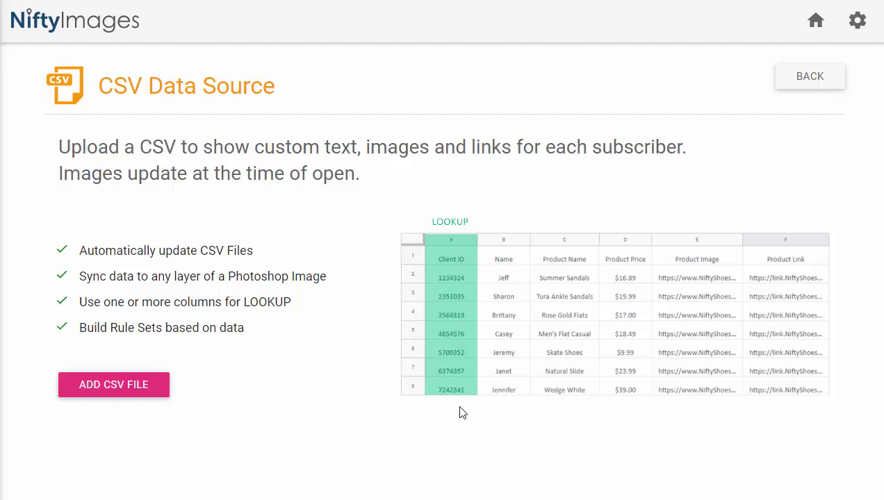
pyautogui.moveTo(492, 407)
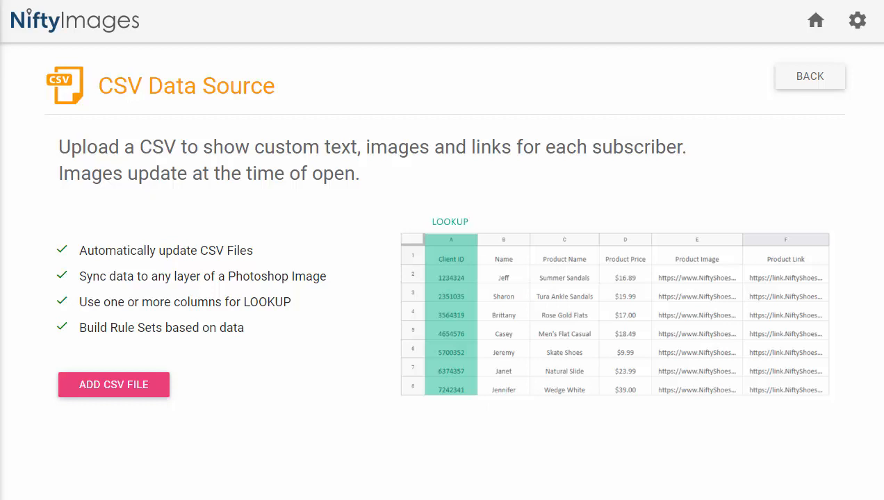
# Step: Add a CSV file via Download From URL (auto-update, 24-hour refresh) and attempt the download
pyautogui.click(114, 383)
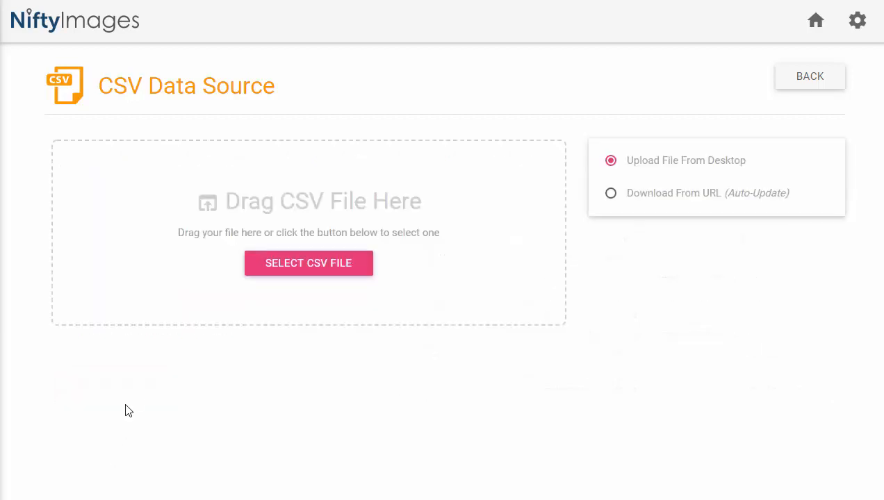
pyautogui.moveTo(373, 293)
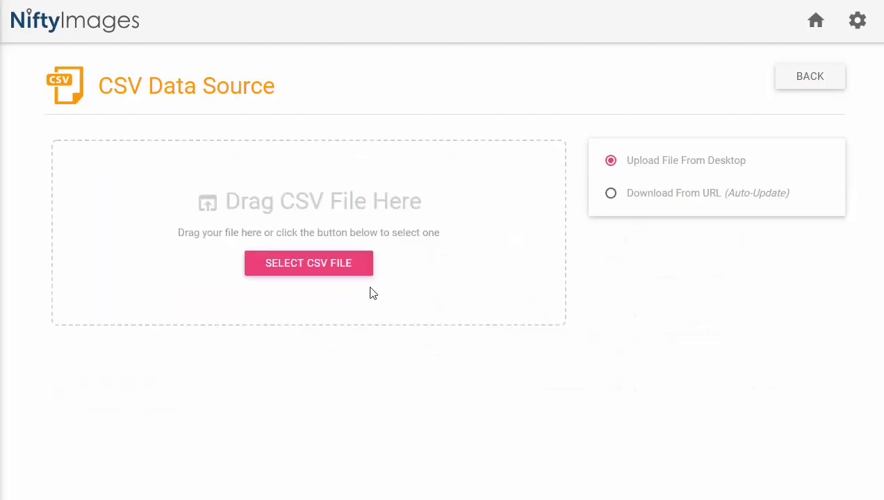
pyautogui.moveTo(355, 303)
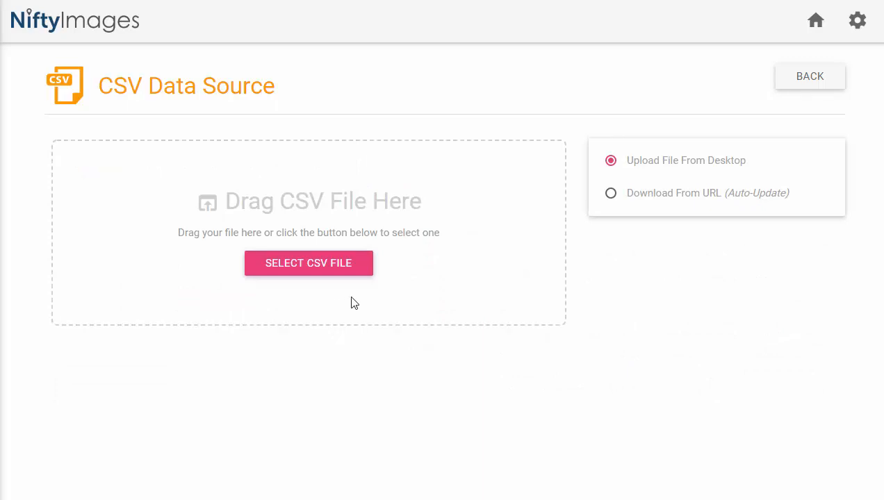
pyautogui.moveTo(677, 201)
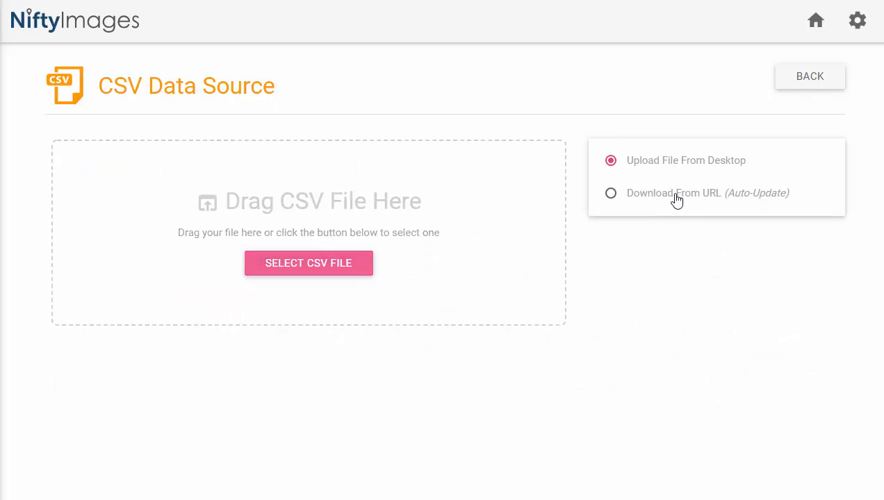
pyautogui.click(612, 194)
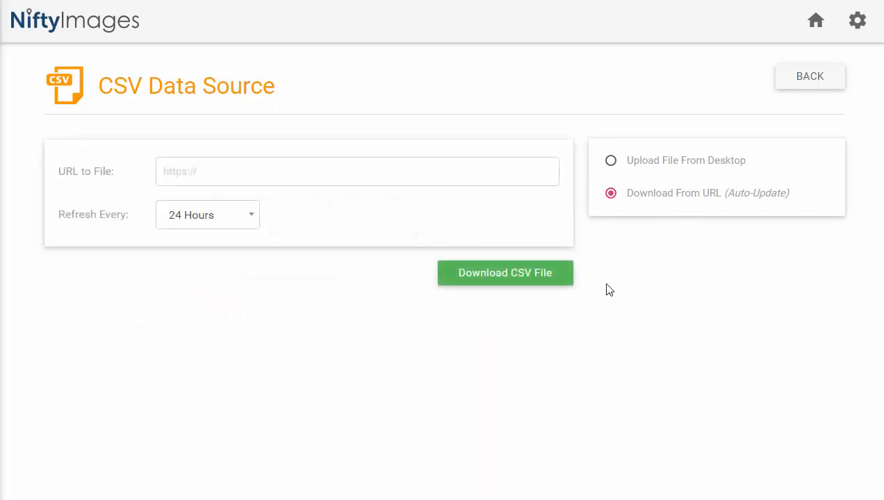
pyautogui.moveTo(514, 292)
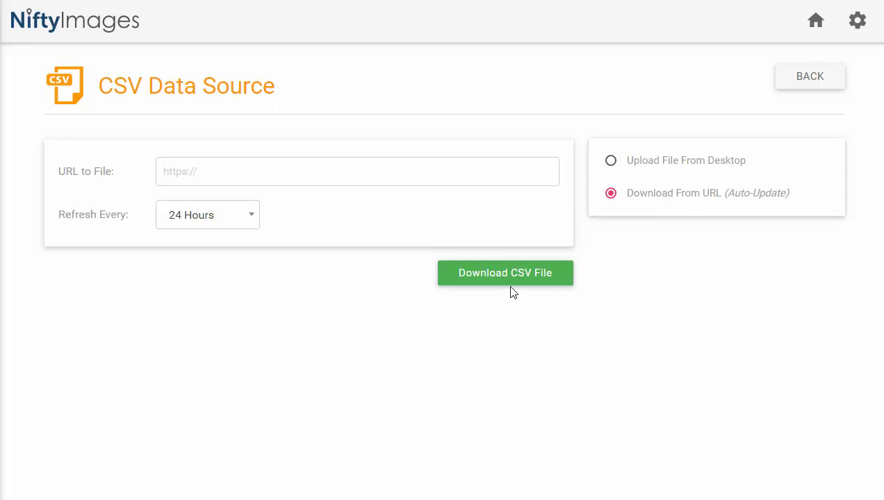
pyautogui.click(207, 214)
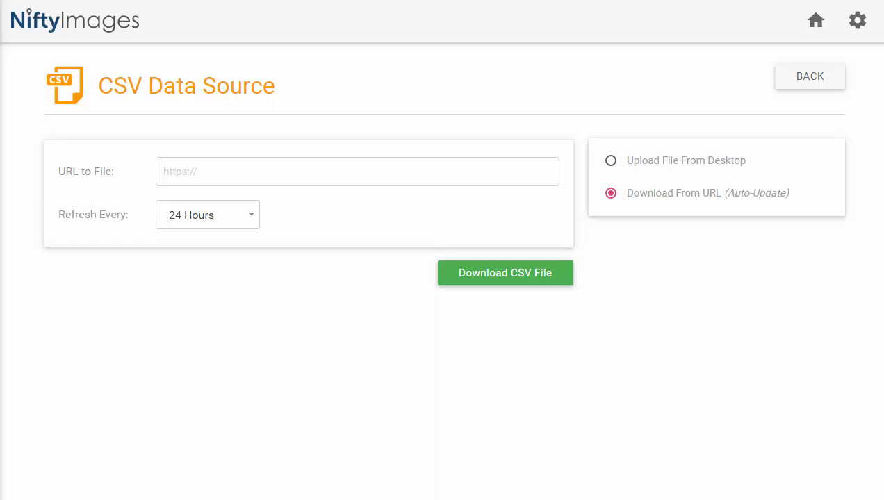
# Step: Go back, pick Google Sheets as the source and authorize the Google account
pyautogui.click(808, 75)
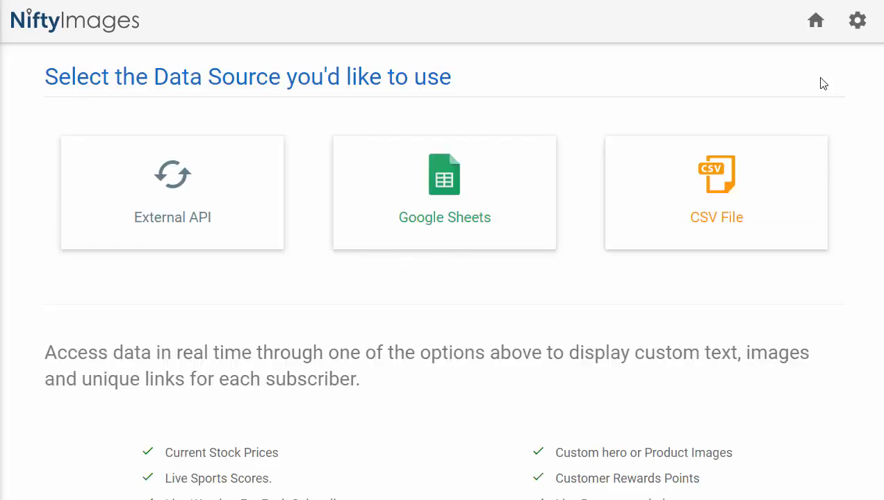
pyautogui.moveTo(514, 236)
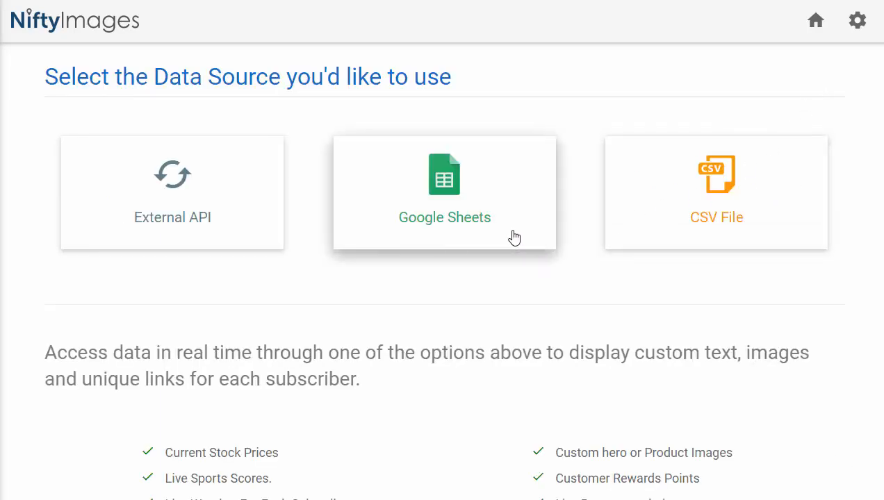
pyautogui.click(445, 192)
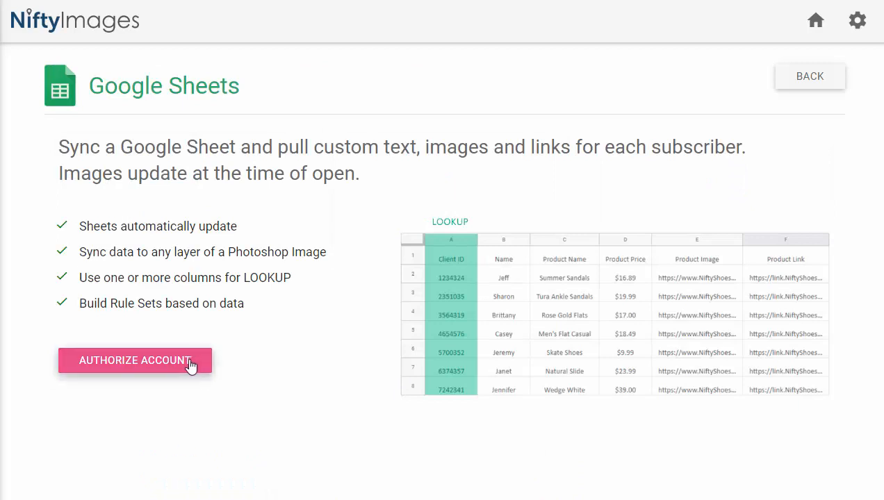
pyautogui.click(134, 362)
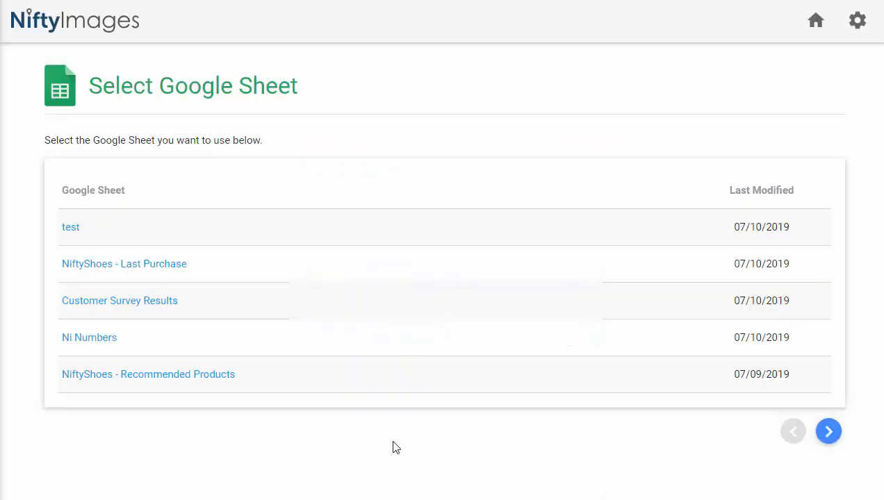
pyautogui.moveTo(161, 327)
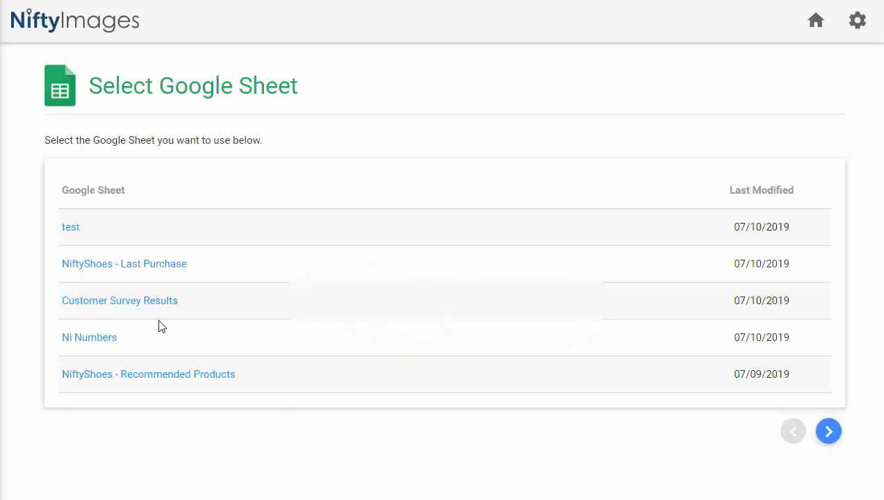
# Step: Select the NiftyShoes - Last Purchase sheet from the list
pyautogui.click(124, 264)
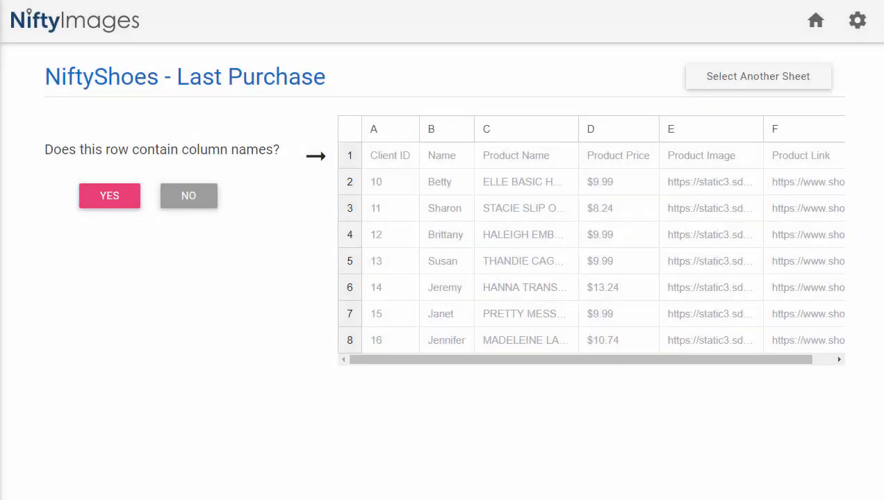
pyautogui.moveTo(142, 230)
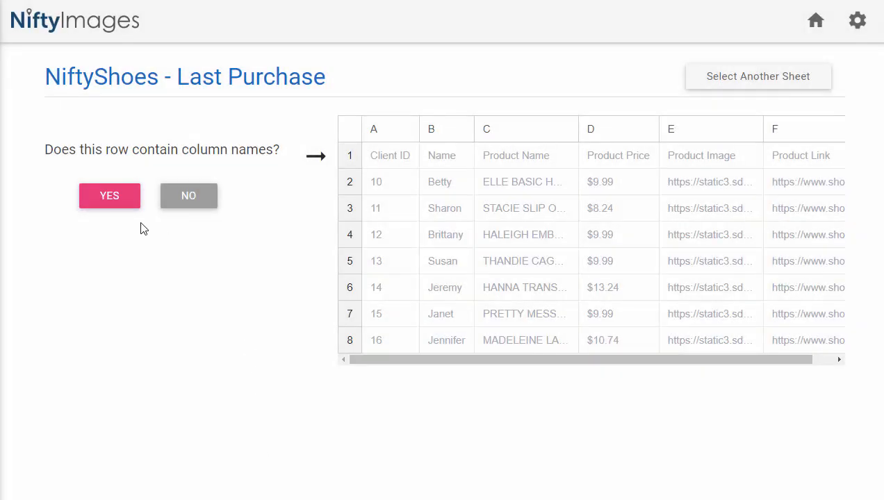
pyautogui.moveTo(367, 161)
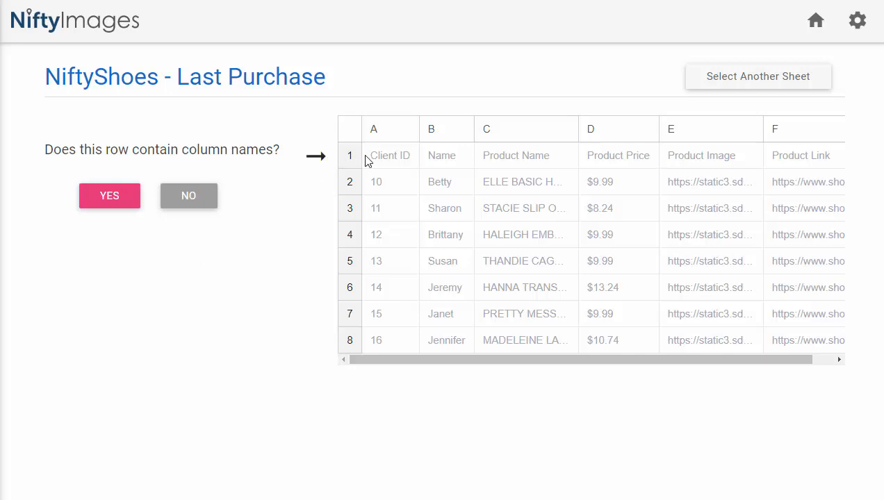
pyautogui.moveTo(487, 156)
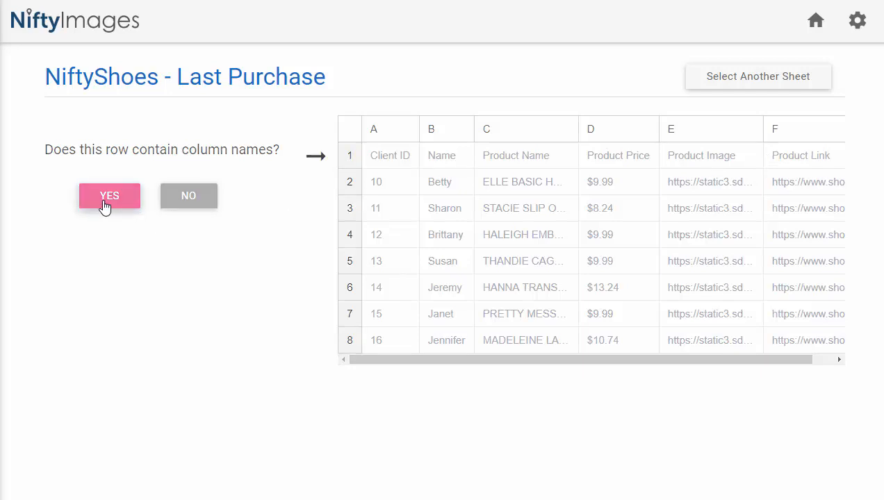
# Step: Use the first row as column names and mark ClientID as the lookup field, typed Number
pyautogui.click(108, 194)
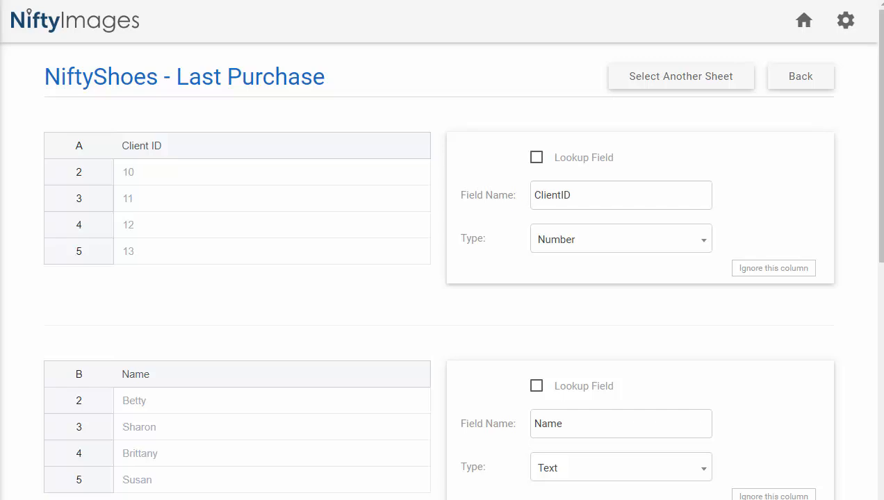
pyautogui.moveTo(168, 151)
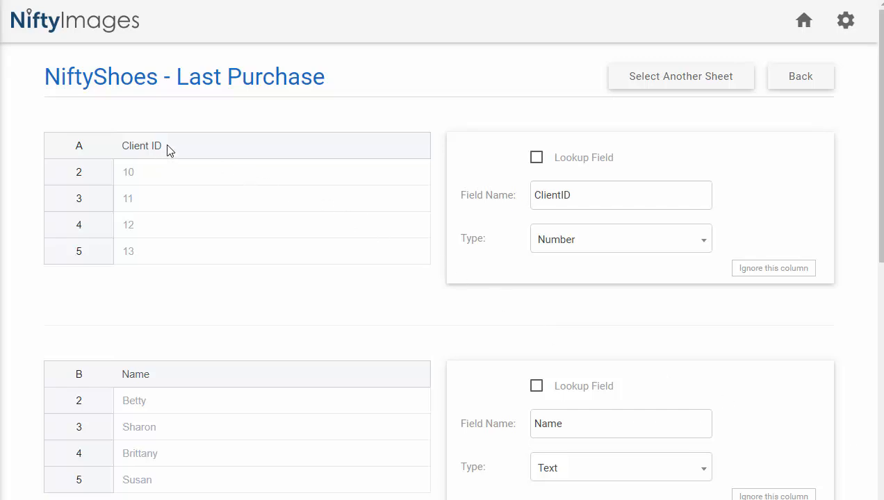
pyautogui.doubleClick(142, 146)
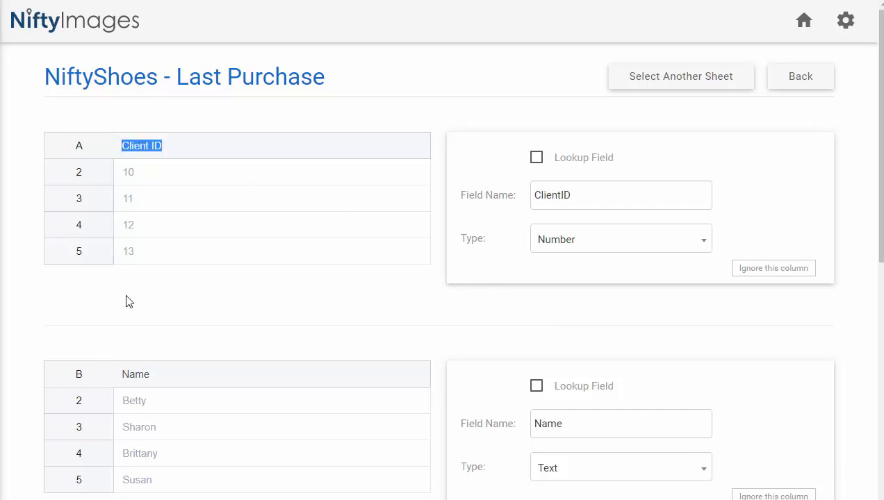
pyautogui.moveTo(142, 177)
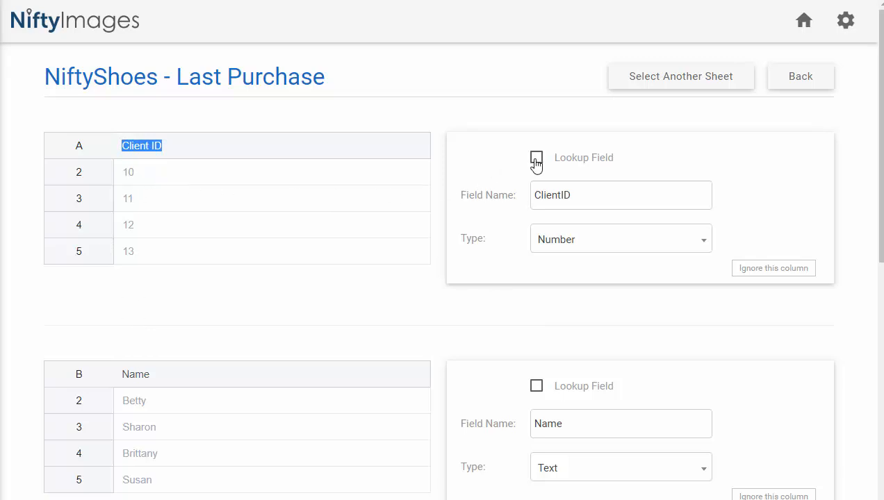
pyautogui.click(537, 158)
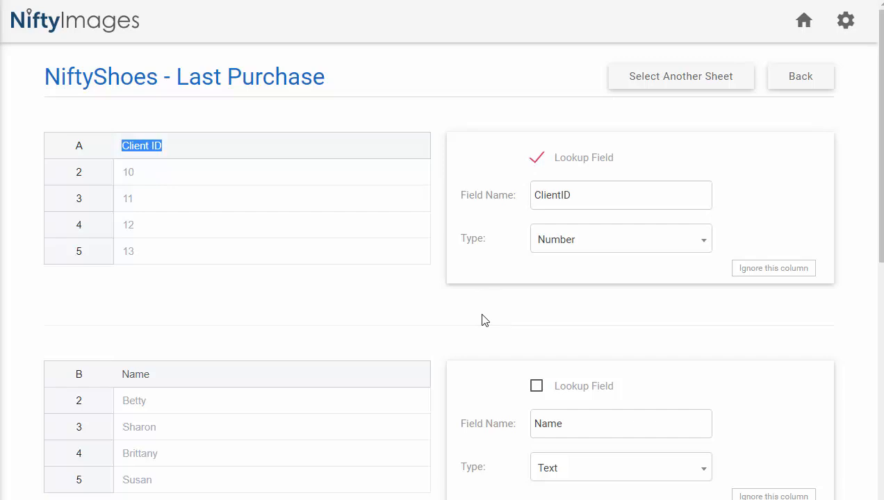
pyautogui.moveTo(567, 247)
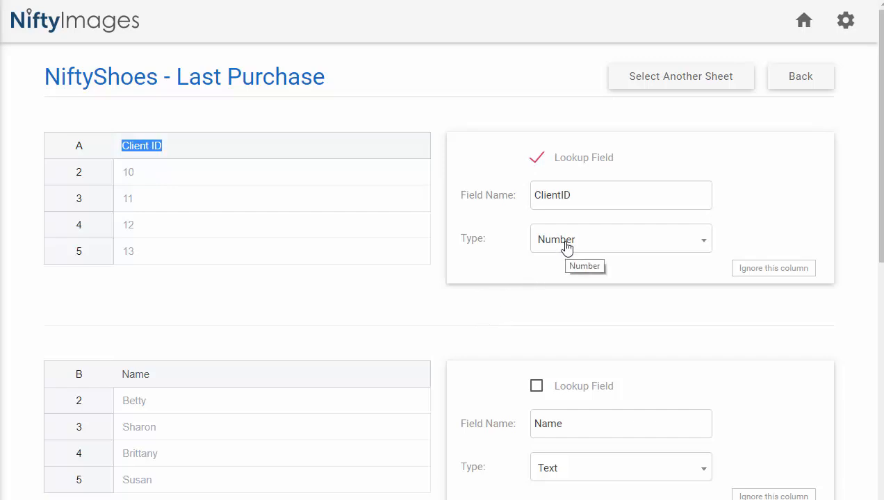
pyautogui.click(619, 239)
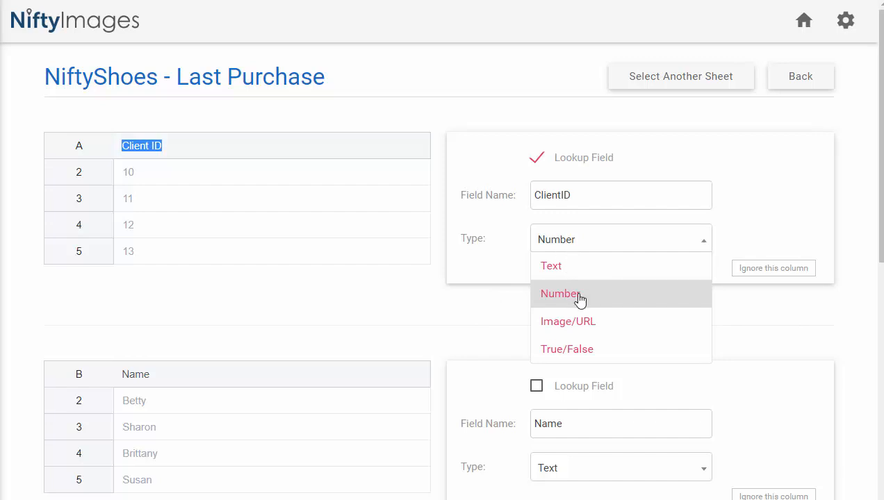
pyautogui.moveTo(607, 322)
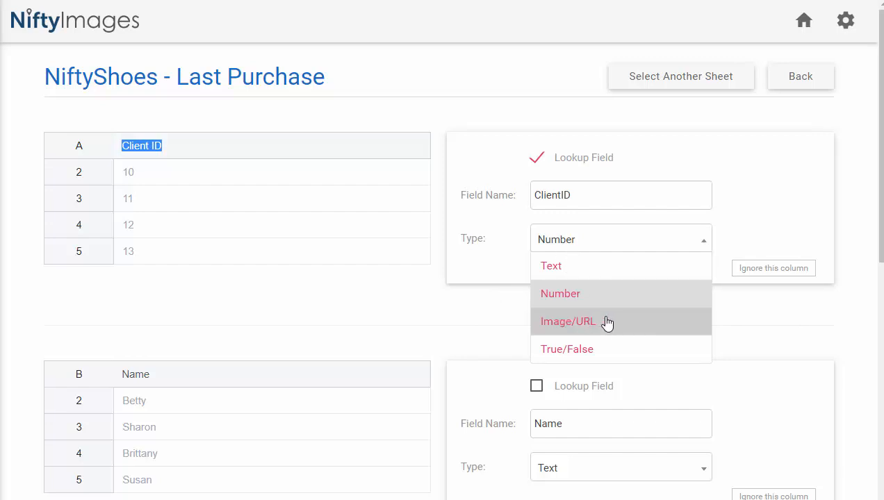
pyautogui.moveTo(590, 294)
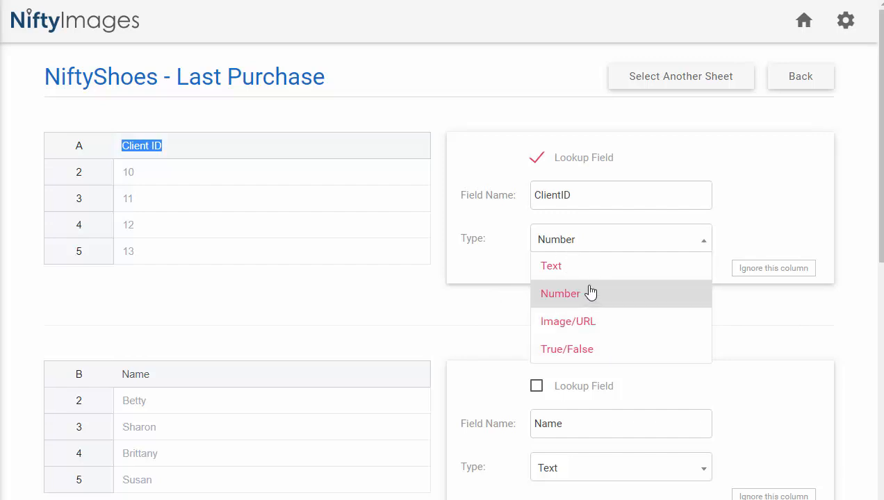
pyautogui.click(560, 294)
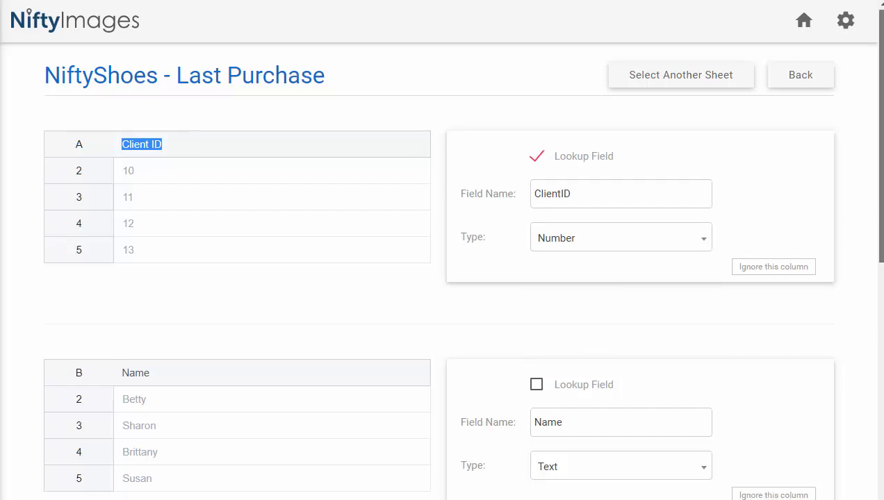
# Step: Set the ProductImage and ProductLink columns to the Image/URL type
pyautogui.scroll(-3)
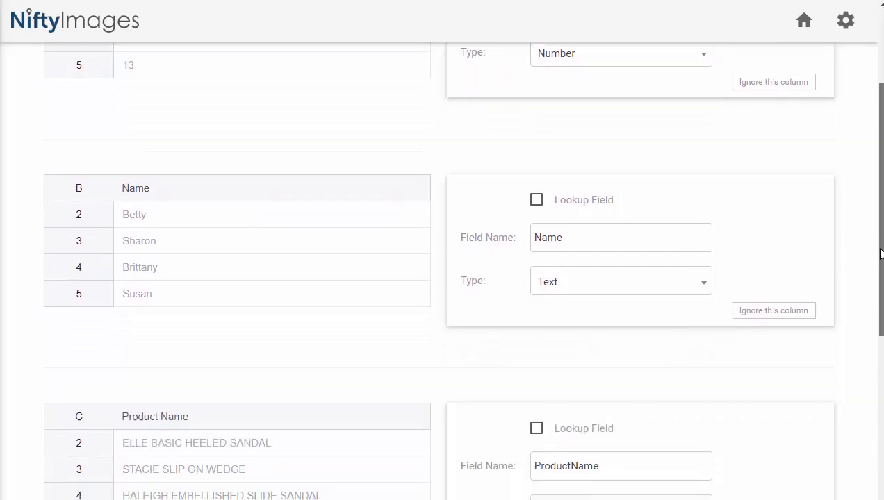
pyautogui.scroll(-3)
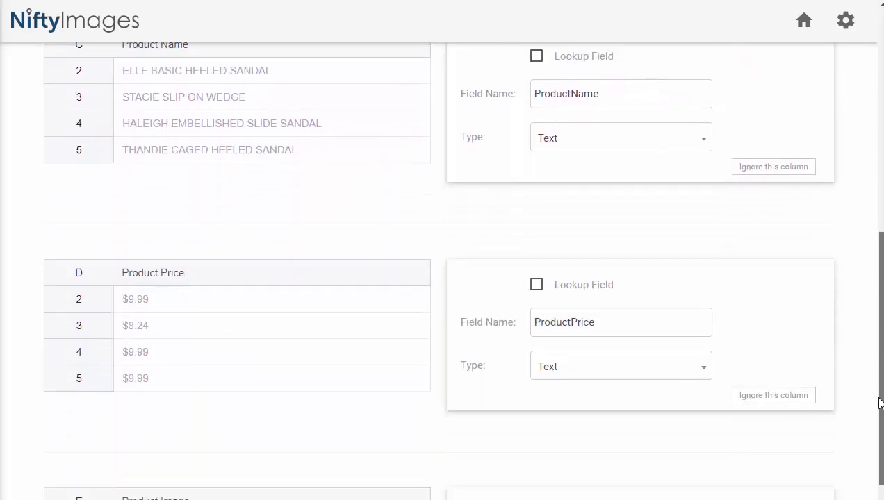
pyautogui.scroll(-3)
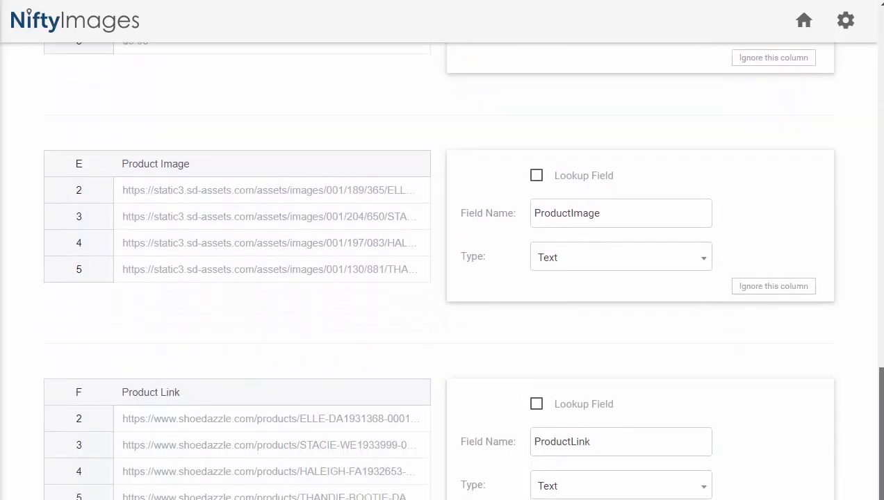
pyautogui.click(620, 257)
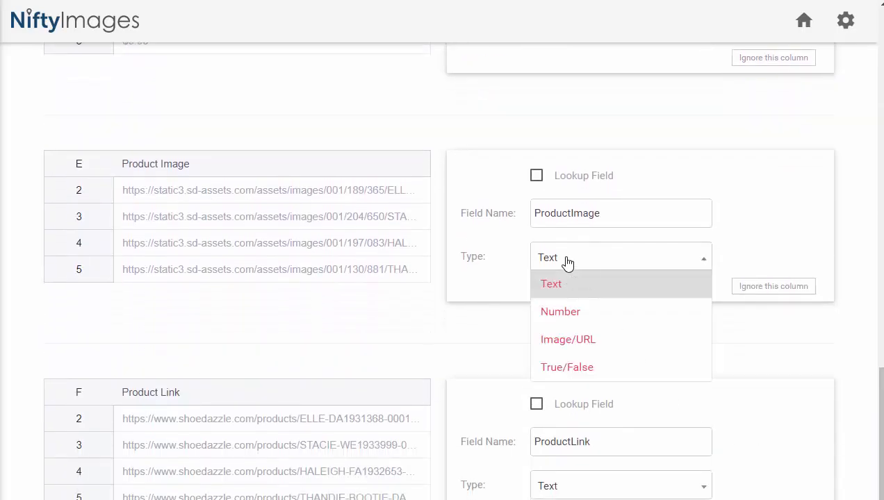
pyautogui.click(568, 339)
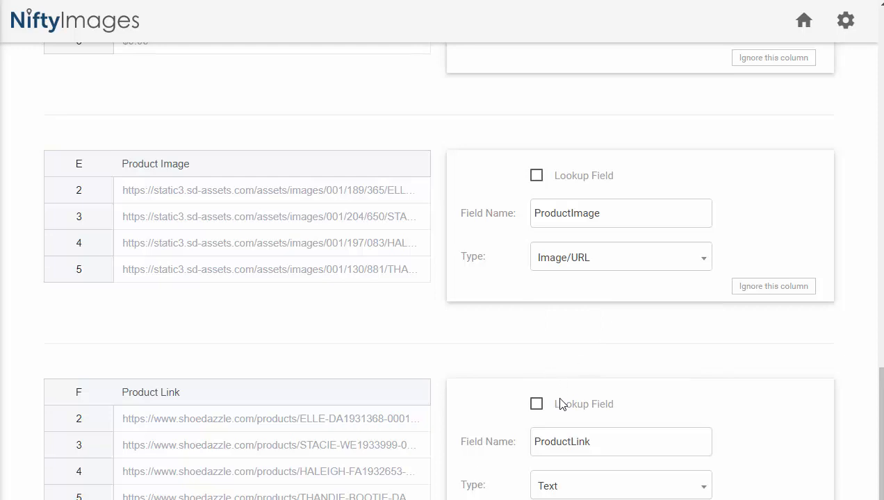
pyautogui.click(620, 485)
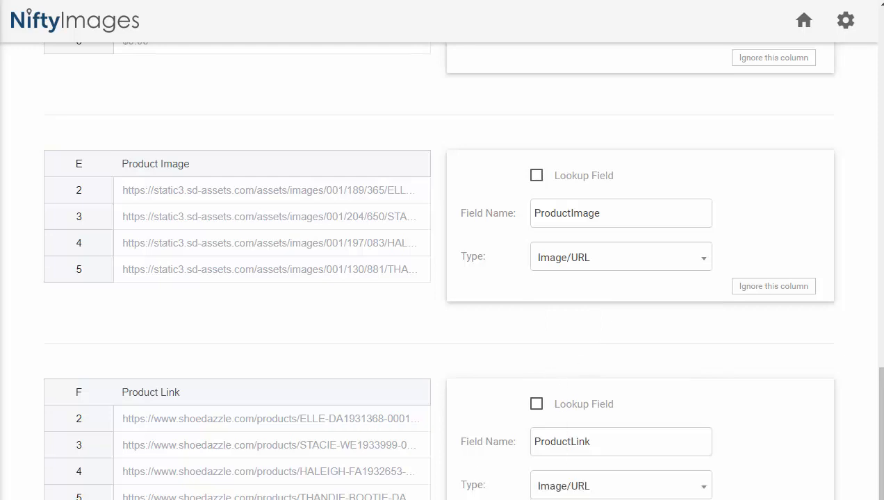
pyautogui.moveTo(763, 294)
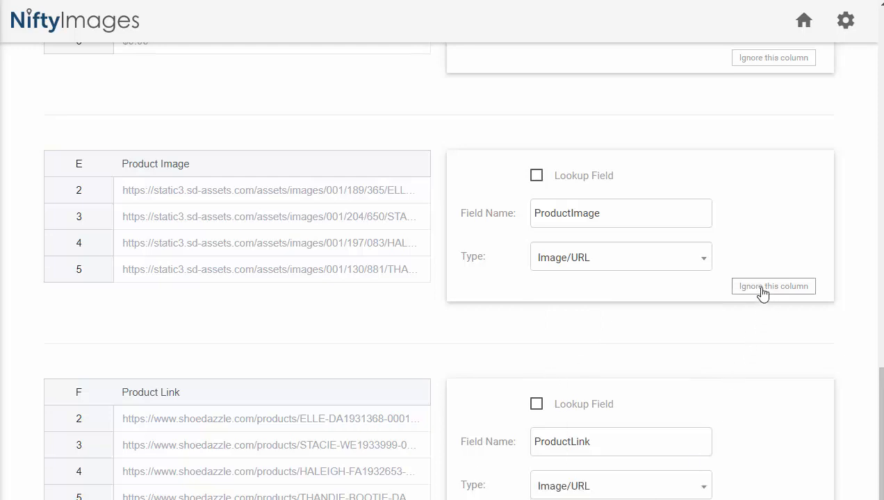
pyautogui.moveTo(739, 286)
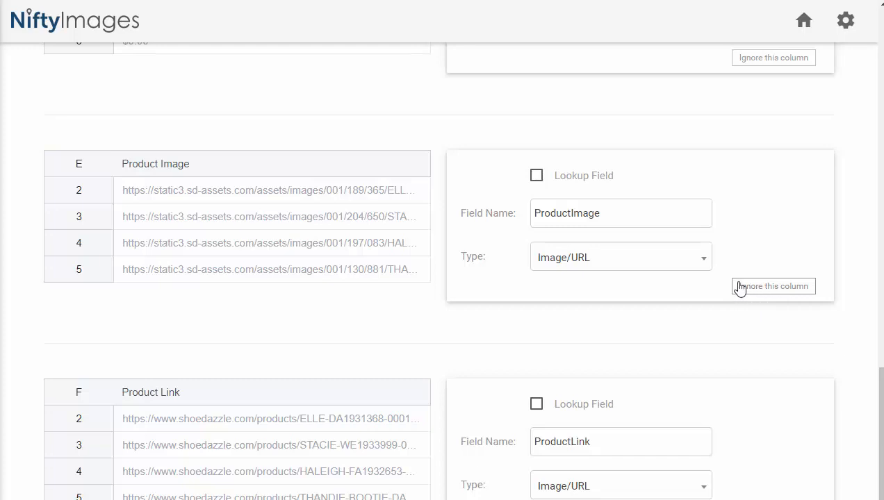
pyautogui.moveTo(659, 465)
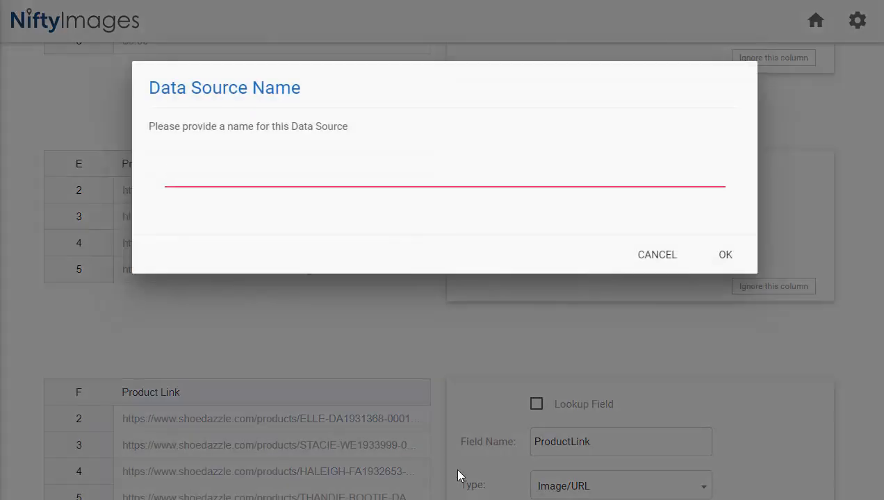
# Step: Save the sheet as a data source named 'NiftyShoes Example'
pyautogui.write('NiftyShoes Exampl')
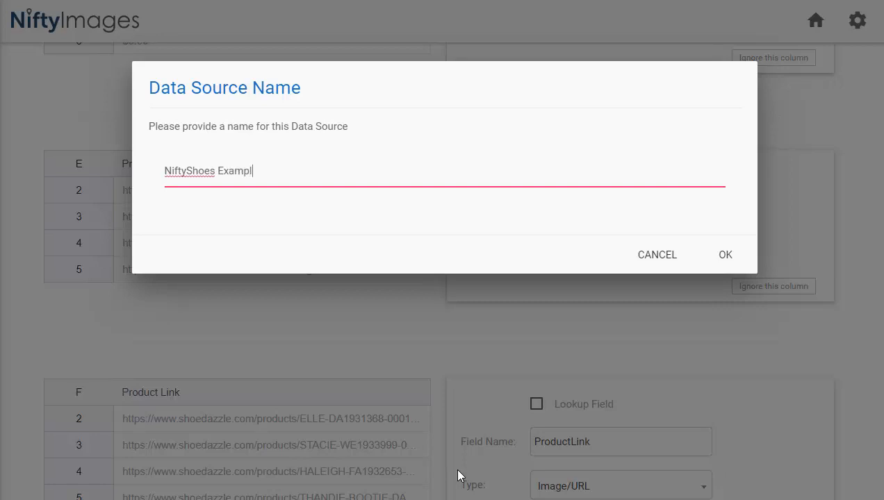
pyautogui.click(726, 254)
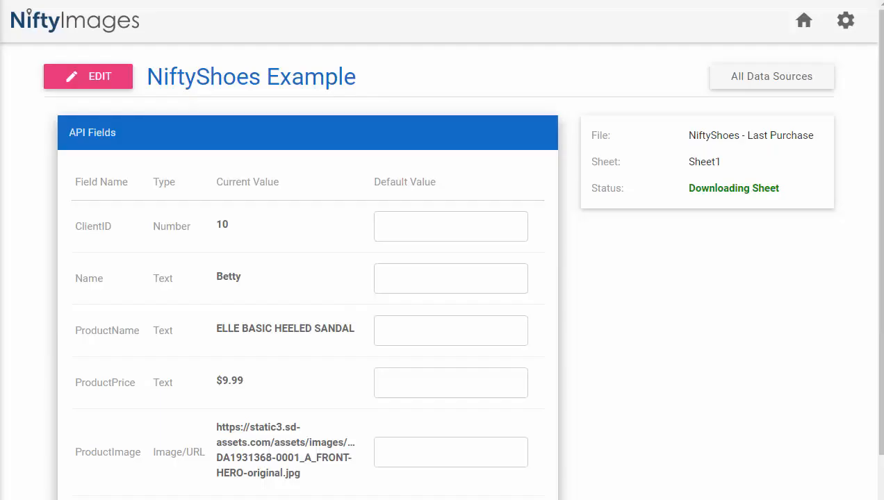
pyautogui.moveTo(125, 173)
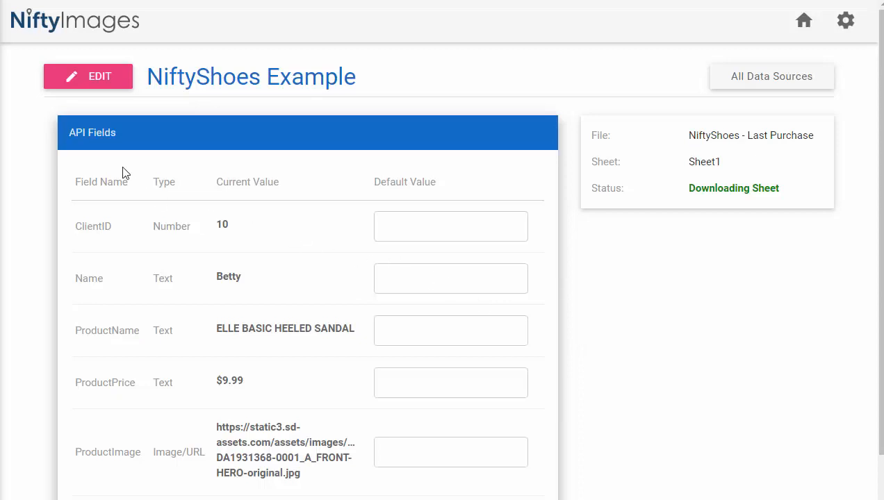
pyautogui.doubleClick(91, 226)
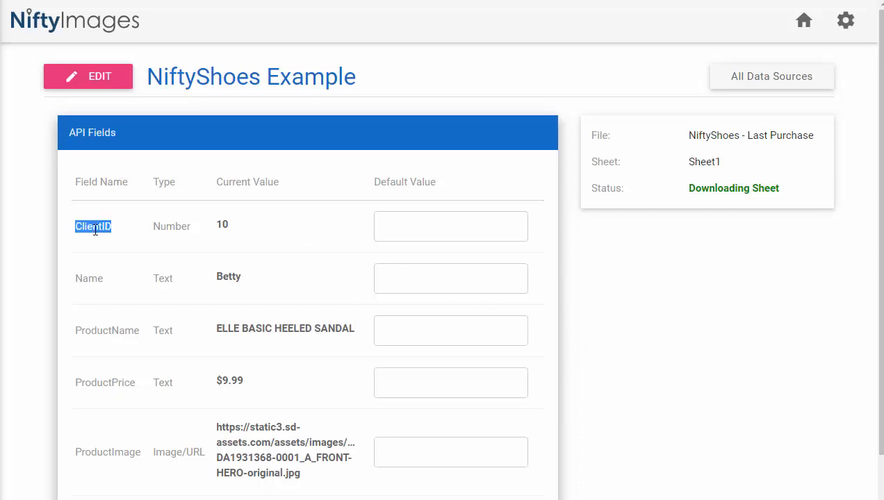
pyautogui.doubleClick(107, 331)
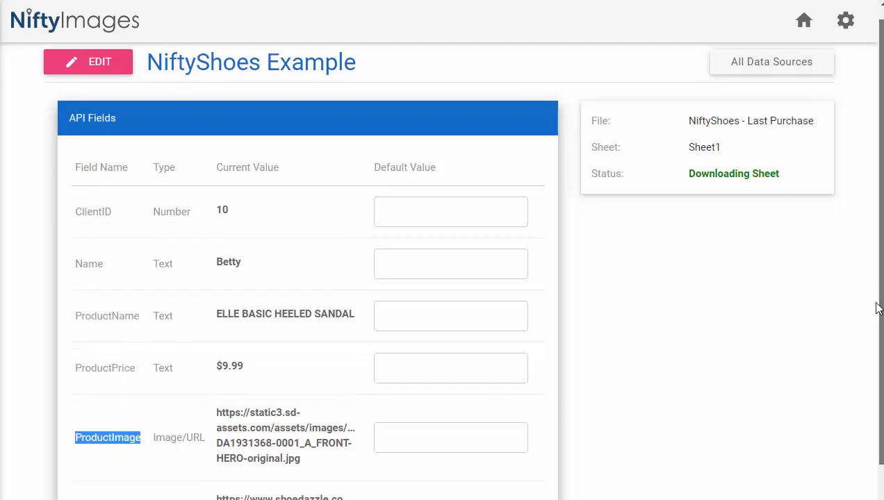
pyautogui.scroll(-3)
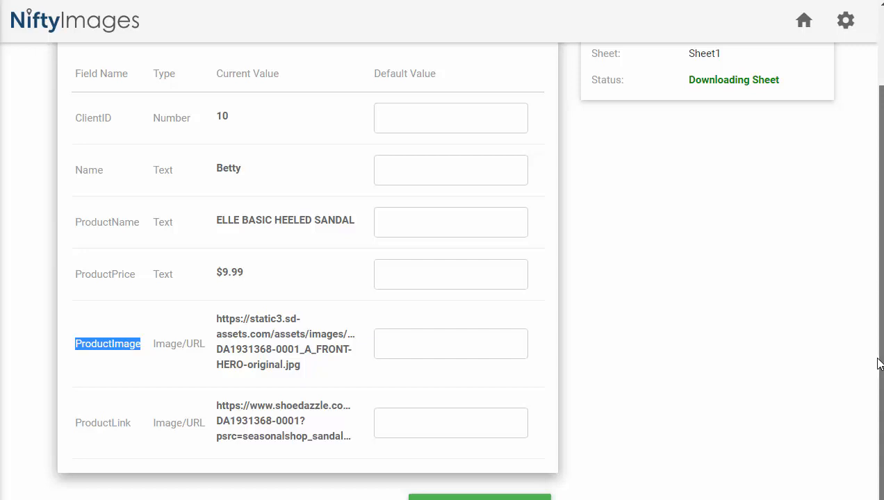
pyautogui.scroll(3)
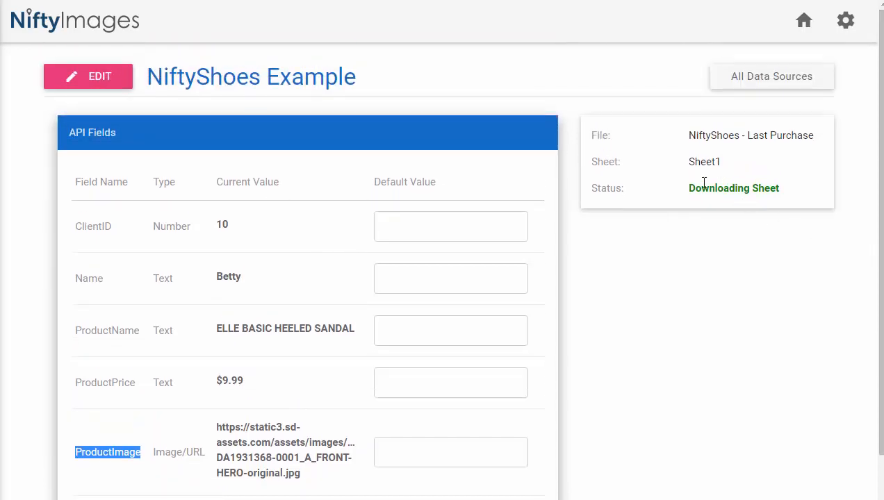
pyautogui.moveTo(733, 290)
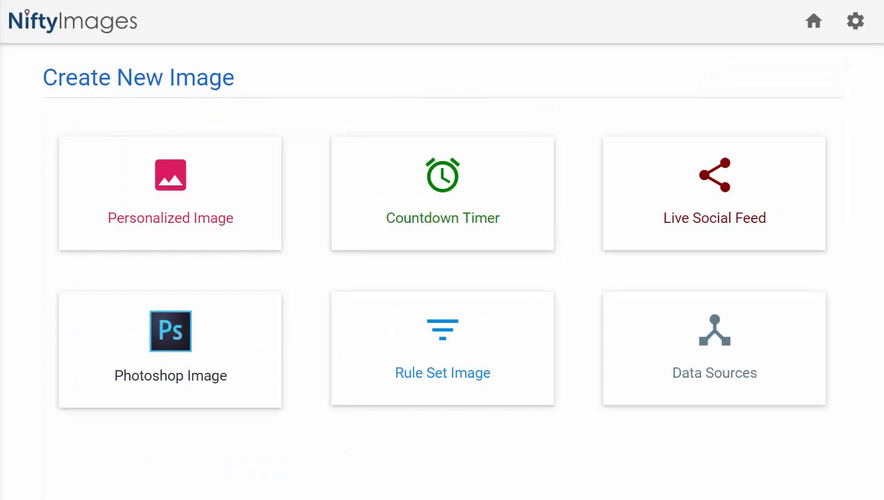
pyautogui.moveTo(257, 476)
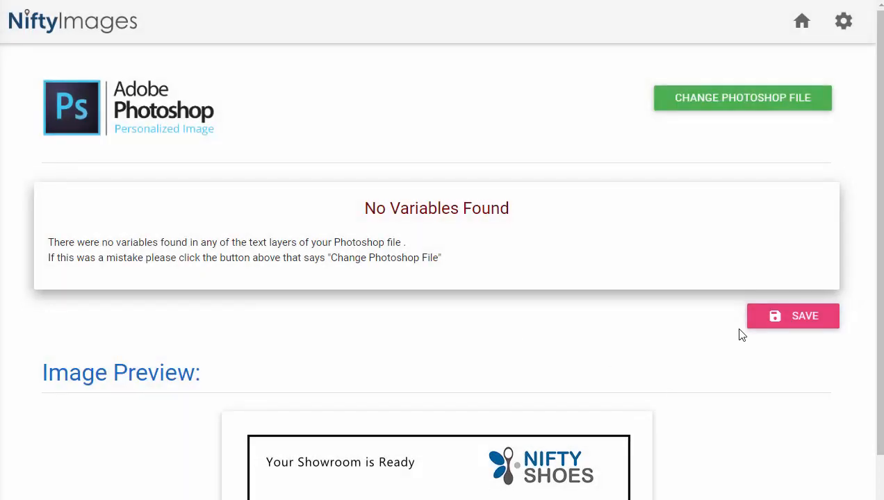
# Step: Save the uploaded Photoshop file as 'NiftyShoes Hero Image'
pyautogui.click(792, 315)
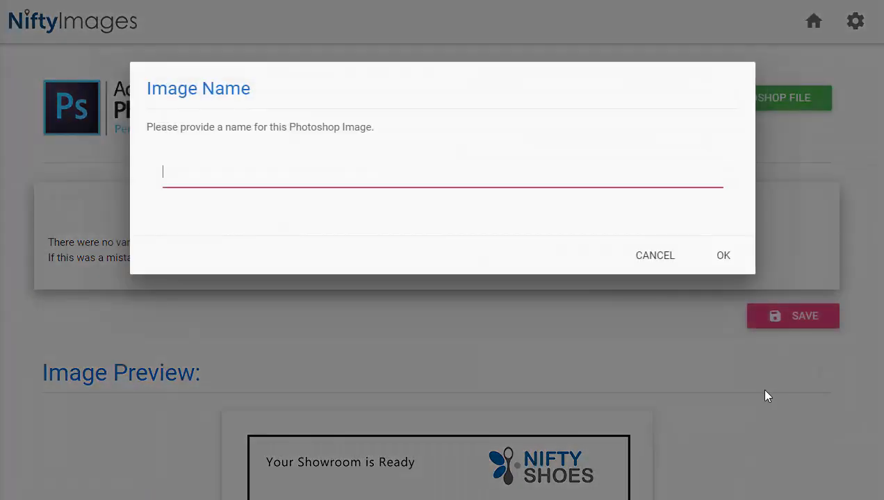
pyautogui.write('NiftyShoes Hero Image')
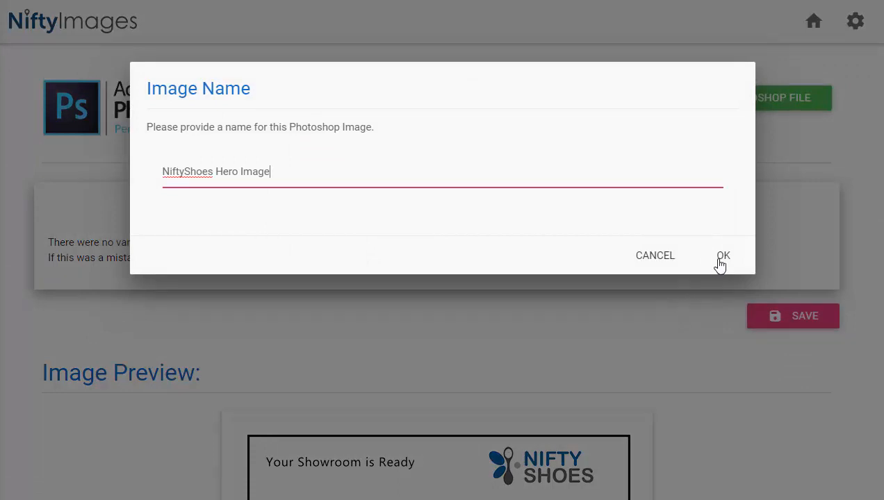
pyautogui.click(723, 255)
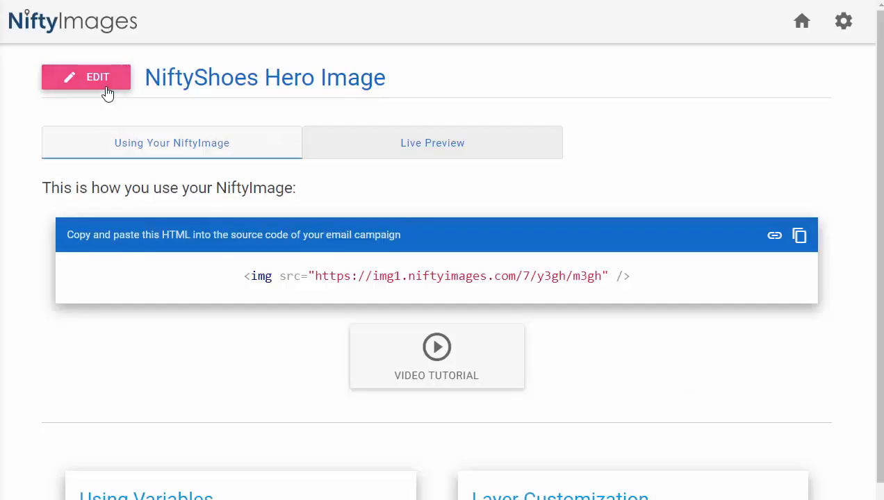
# Step: Choose Configure Views from the image's Edit menu
pyautogui.click(86, 76)
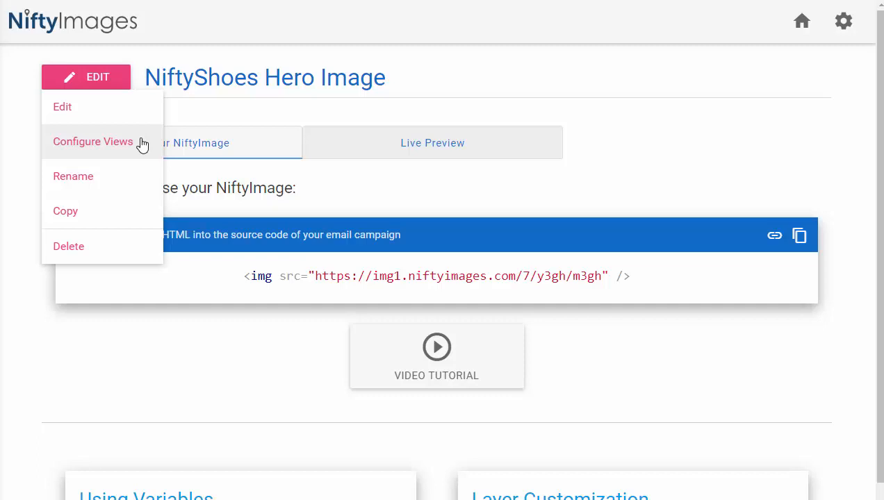
pyautogui.click(91, 142)
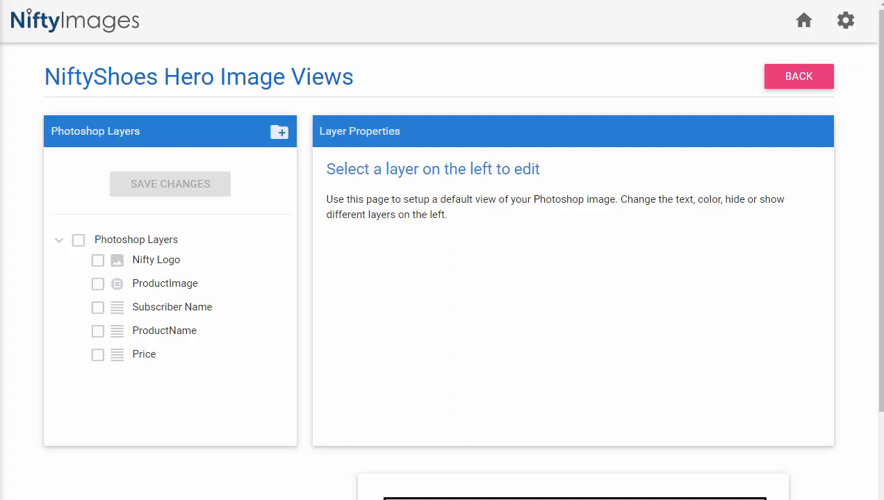
# Step: Link the ProductImage layer to the NiftyShoes Example ProductImage field
pyautogui.click(164, 283)
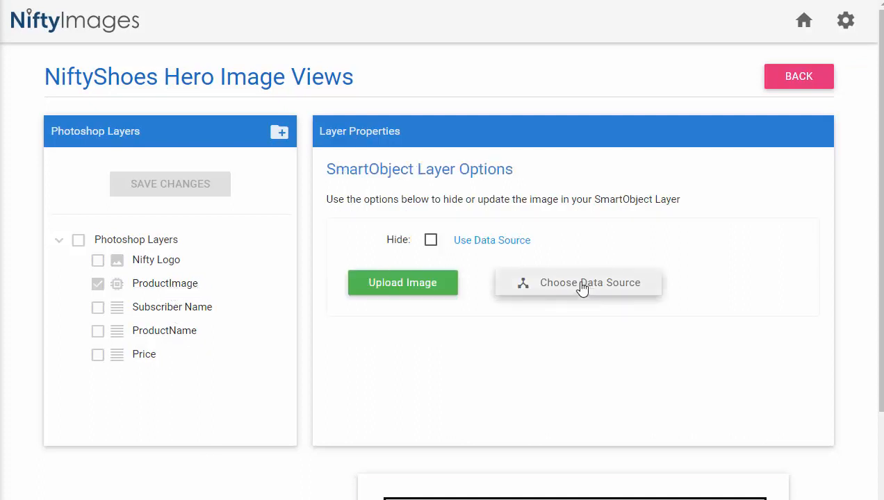
pyautogui.click(589, 284)
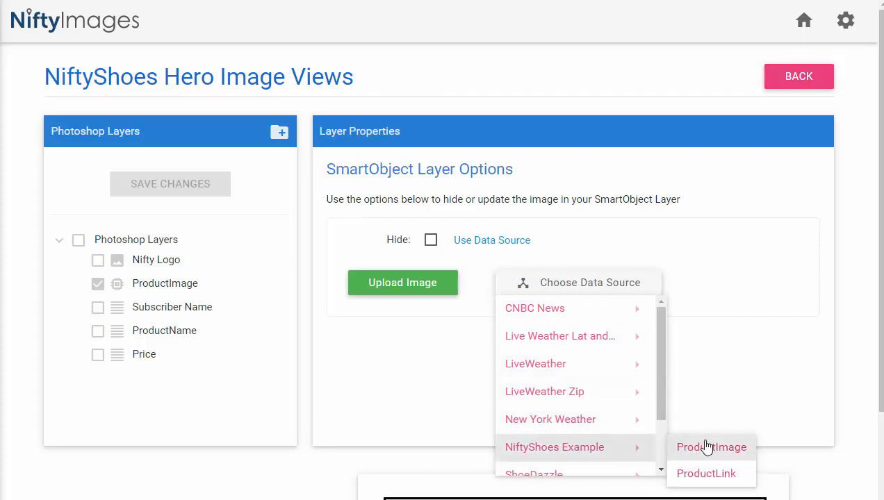
pyautogui.click(711, 448)
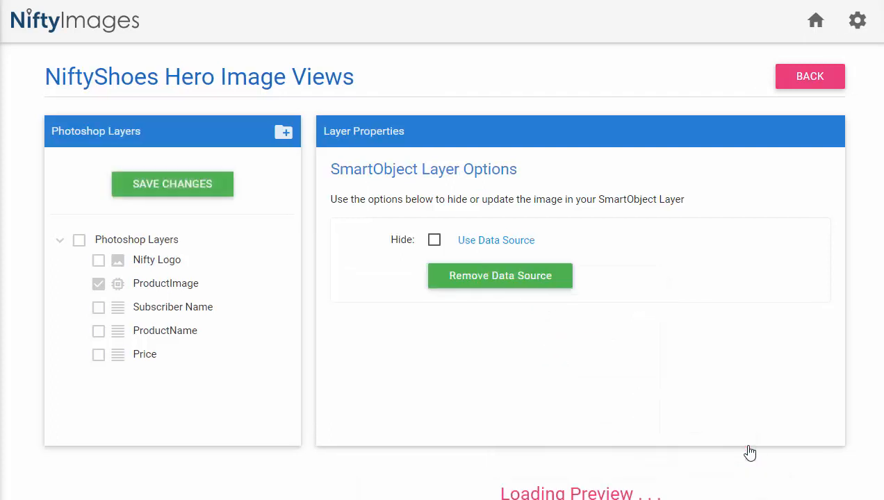
# Step: Insert the NiftyShoes Example ProductName field into the Subscriber Name text layer
pyautogui.click(172, 308)
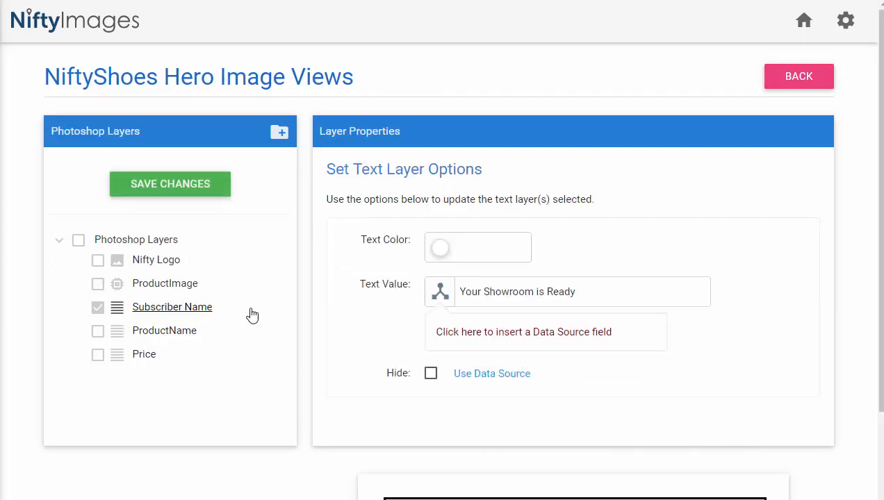
pyautogui.click(439, 292)
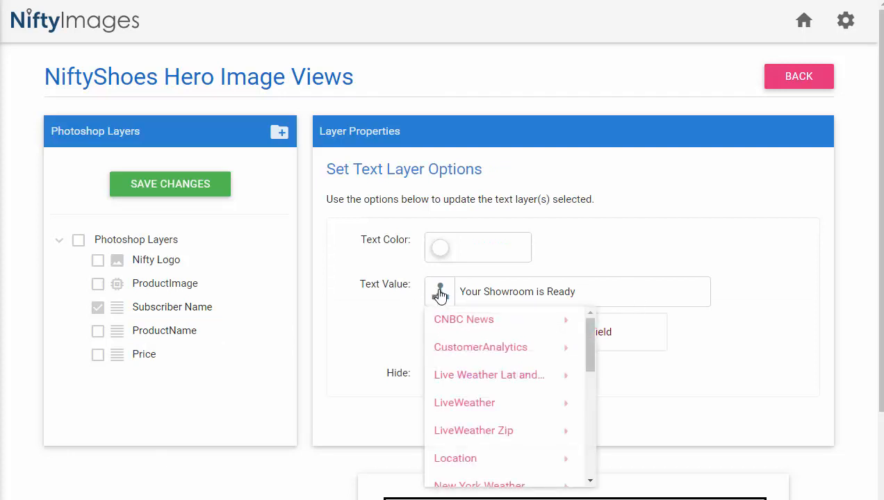
pyautogui.scroll(-3)
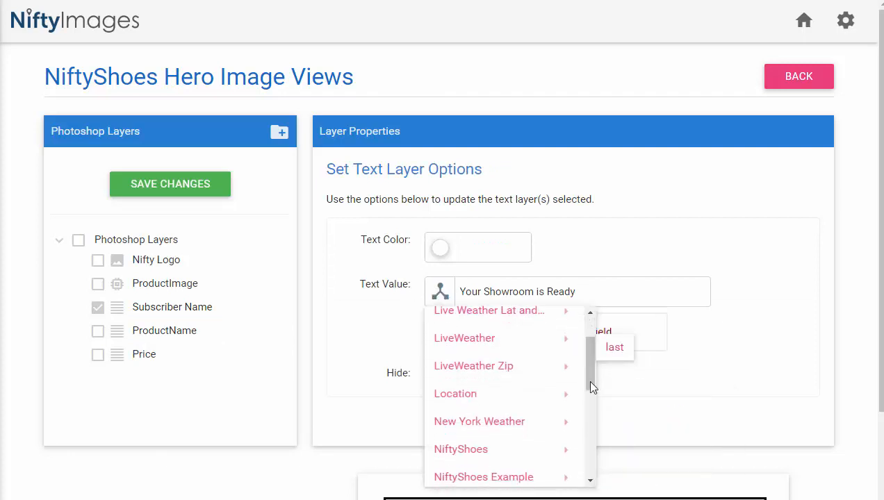
pyautogui.moveTo(483, 477)
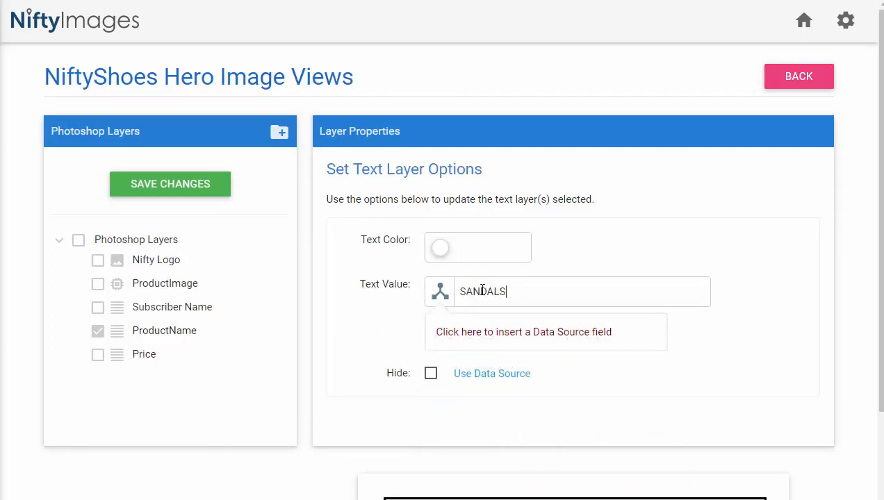
pyautogui.click(439, 292)
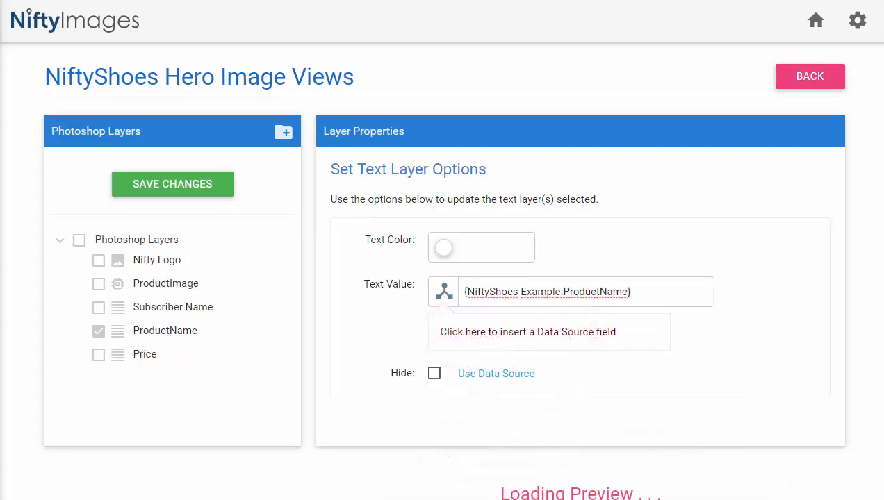
# Step: Insert the ProductPrice field into the Price layer and save the view changes
pyautogui.click(97, 354)
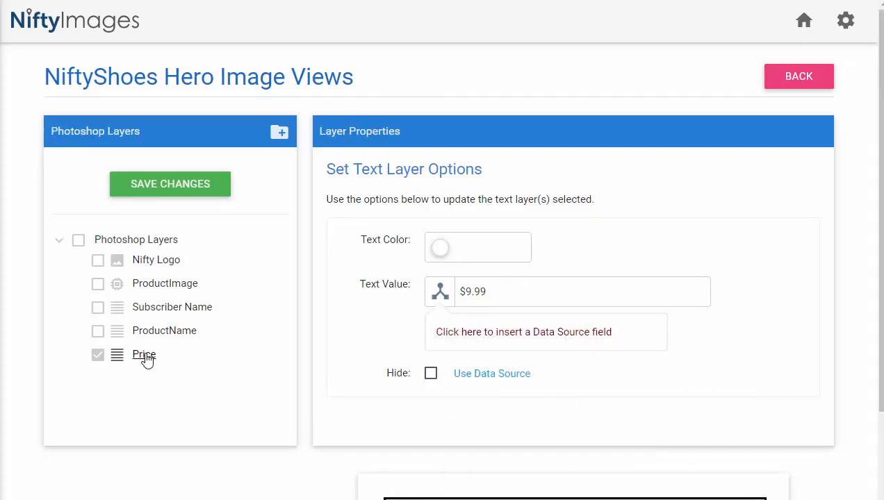
pyautogui.click(439, 291)
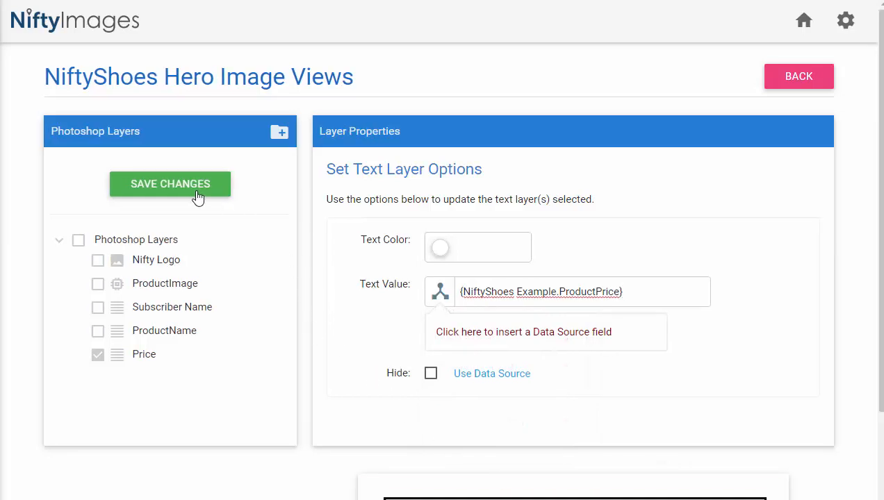
pyautogui.click(171, 184)
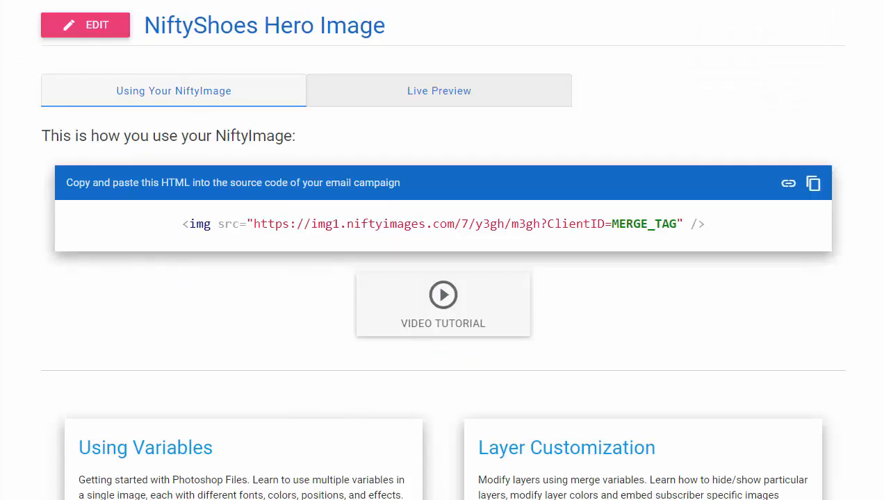
pyautogui.moveTo(489, 100)
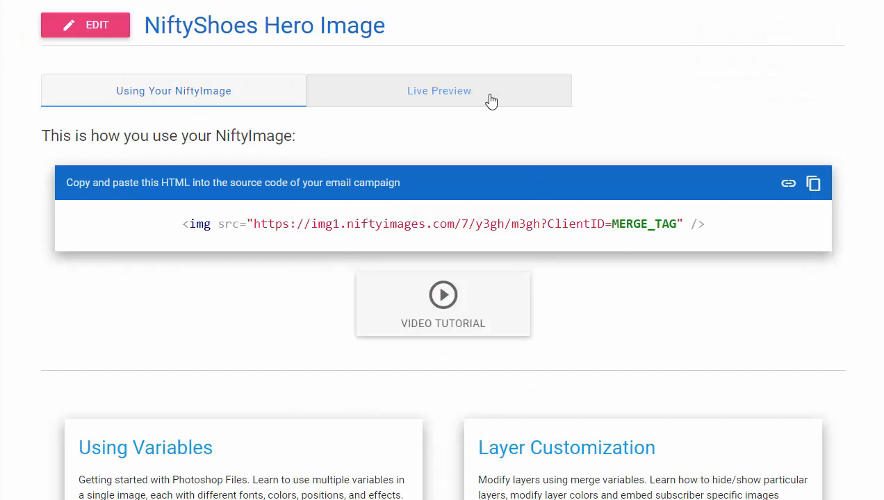
pyautogui.click(439, 90)
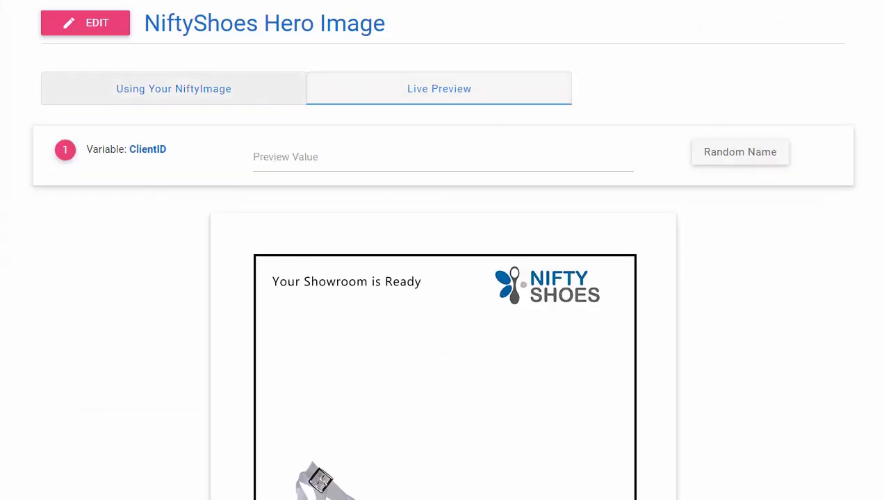
pyautogui.scroll(-3)
pyautogui.write('16')
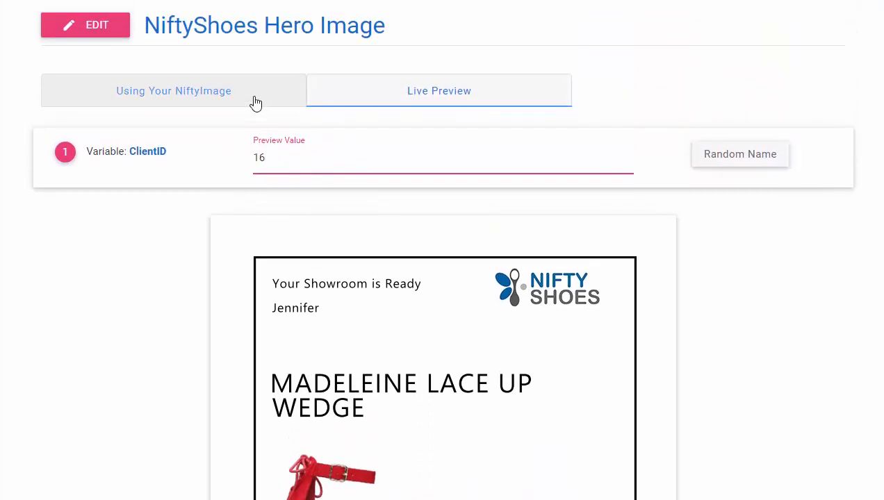
pyautogui.click(174, 92)
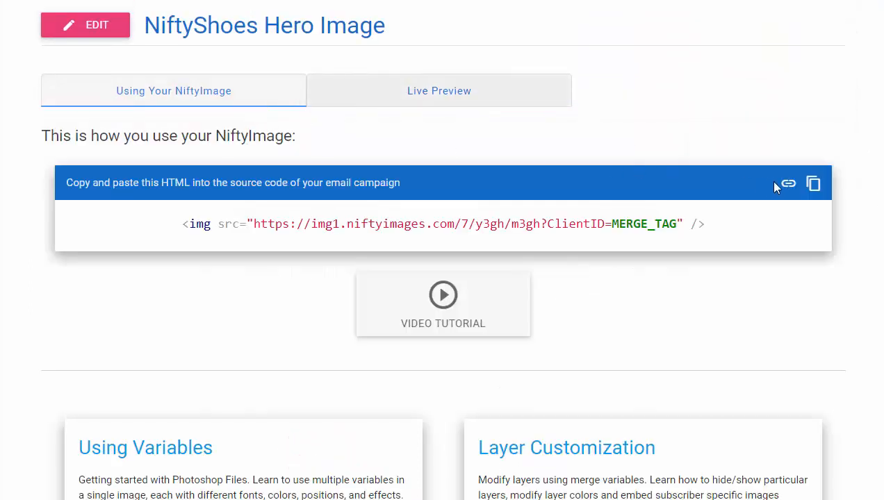
# Step: Save a tracking link with Destination URL from NiftyShoes Example > ProductLink
pyautogui.click(786, 183)
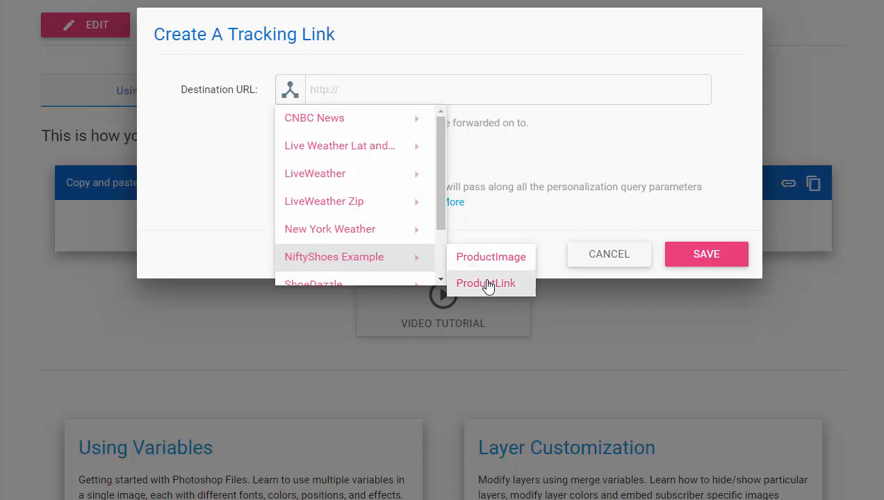
pyautogui.click(486, 284)
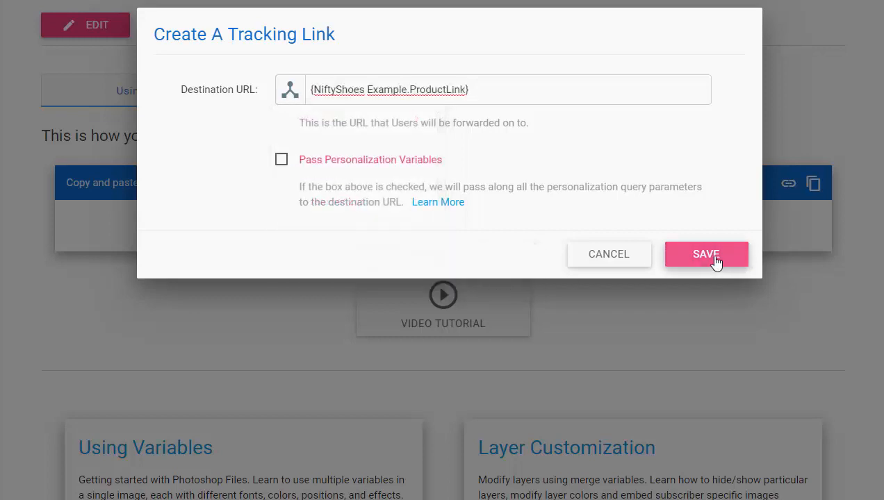
pyautogui.click(706, 253)
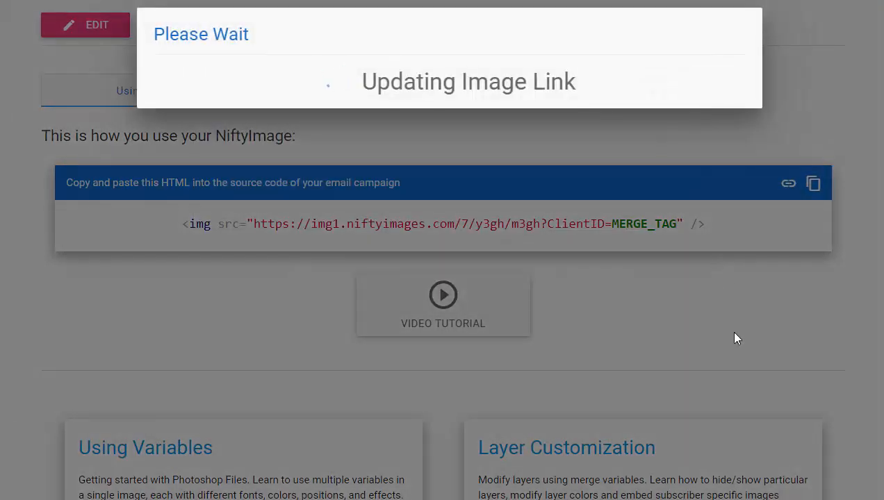